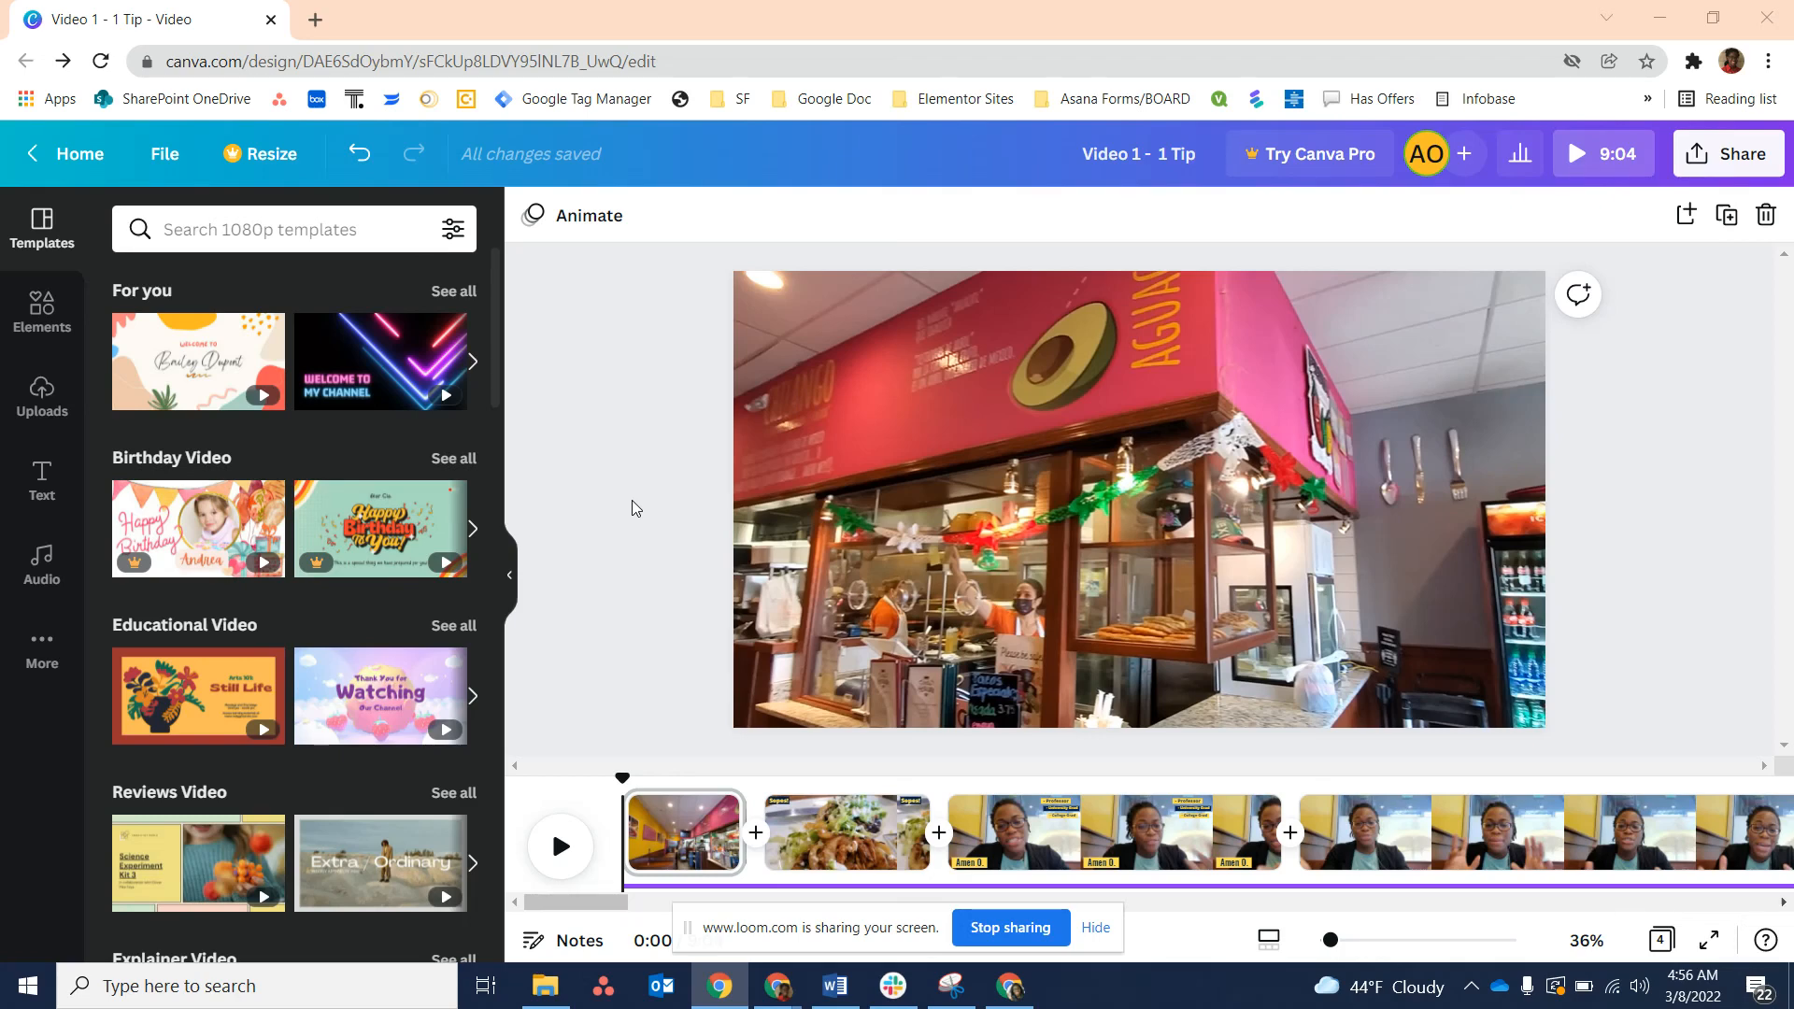
{"action": "mouse_move", "coordinate": [954, 488]}
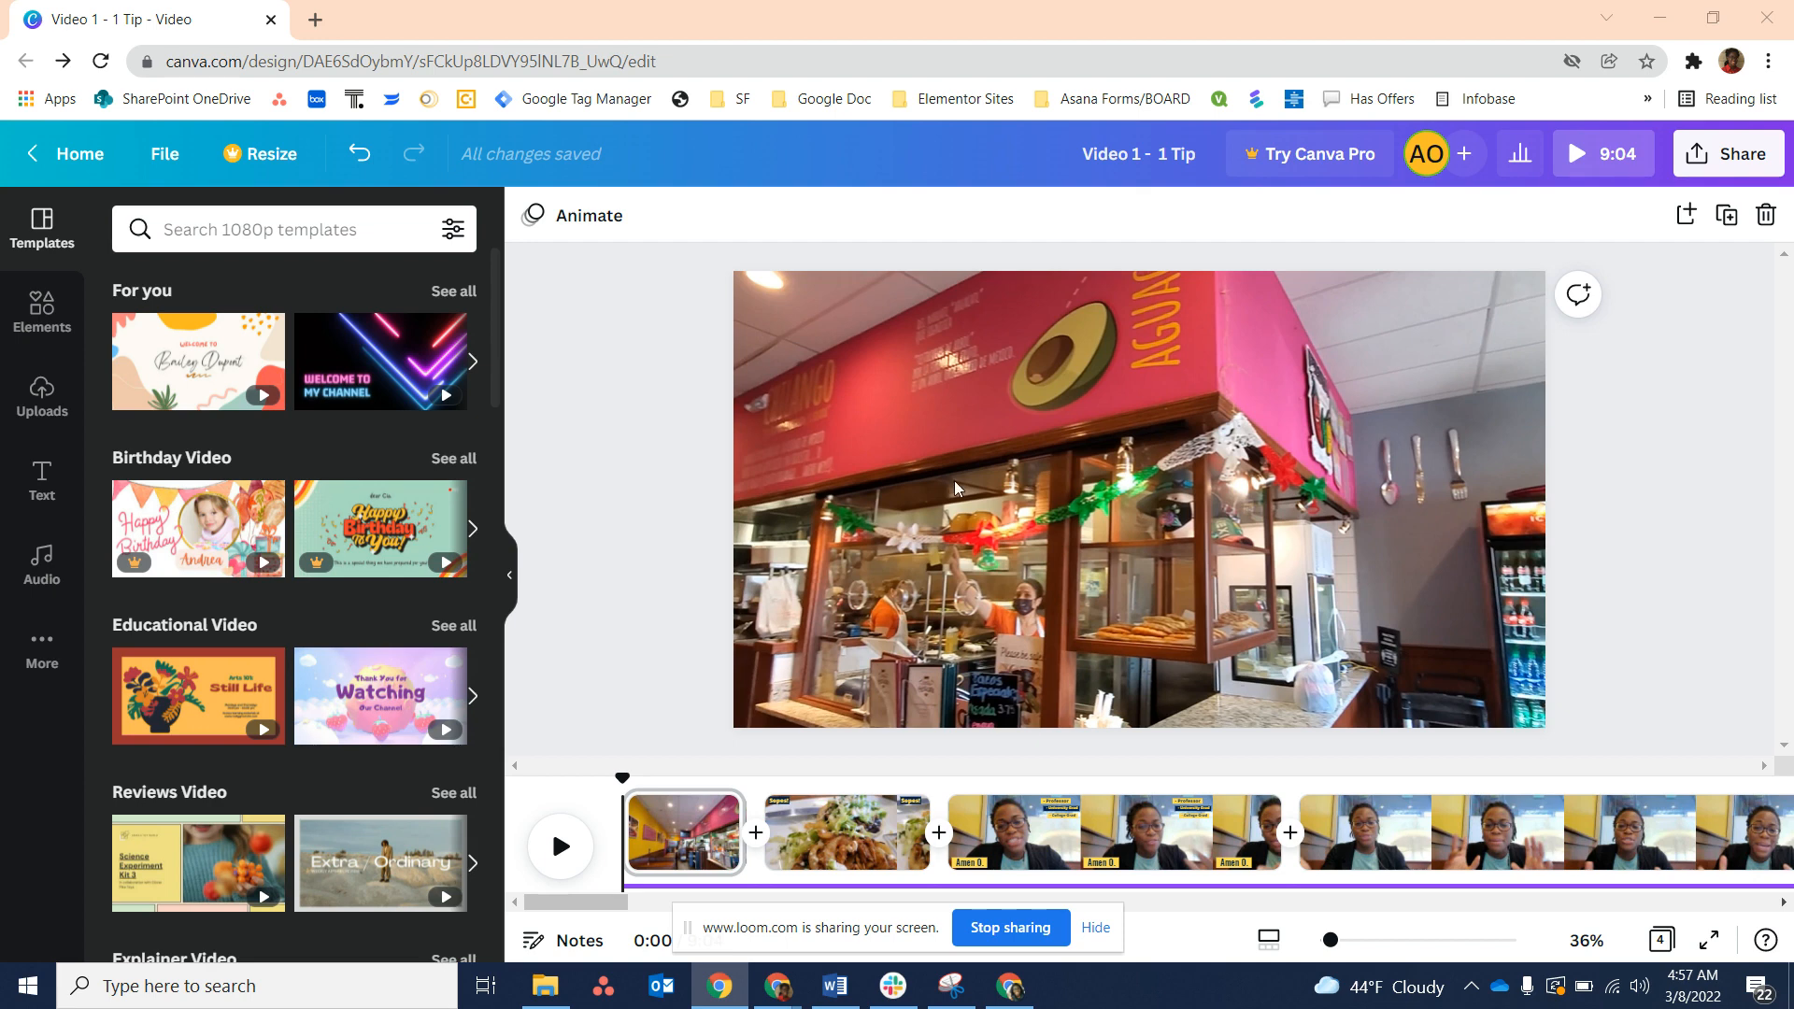
{"action": "mouse_move", "coordinate": [1042, 548]}
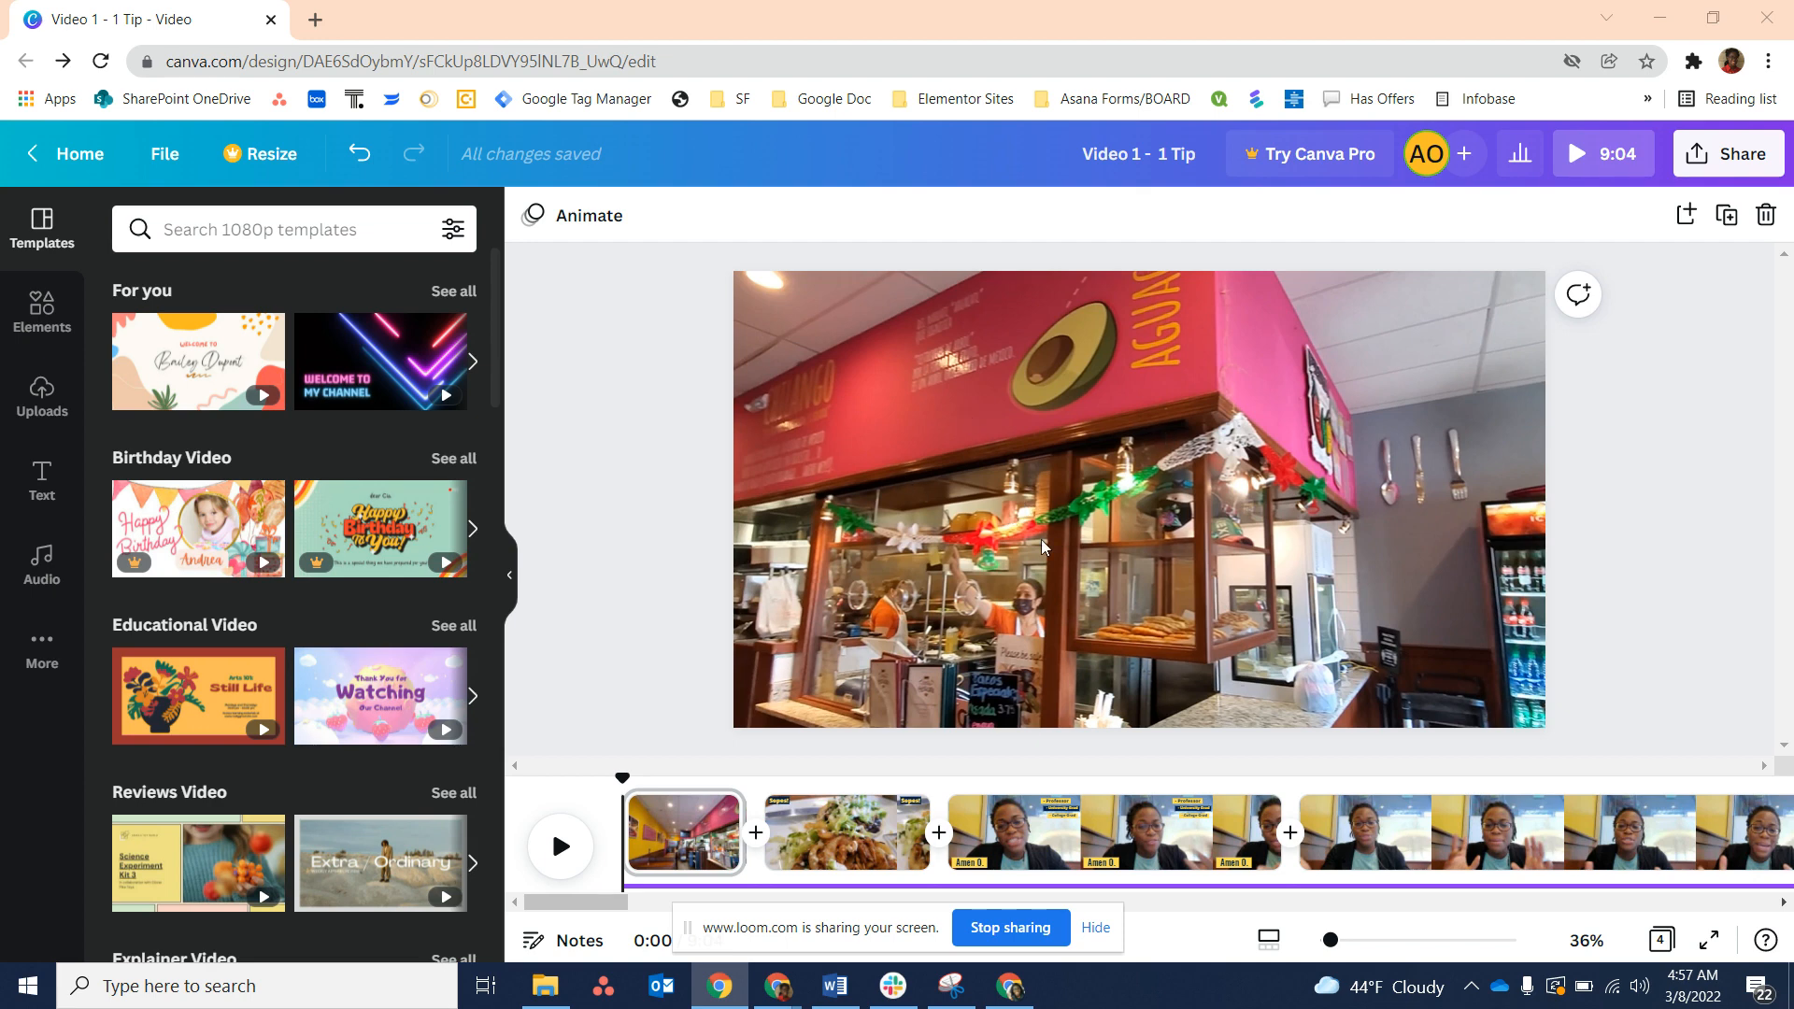
{"action": "mouse_move", "coordinate": [1154, 501]}
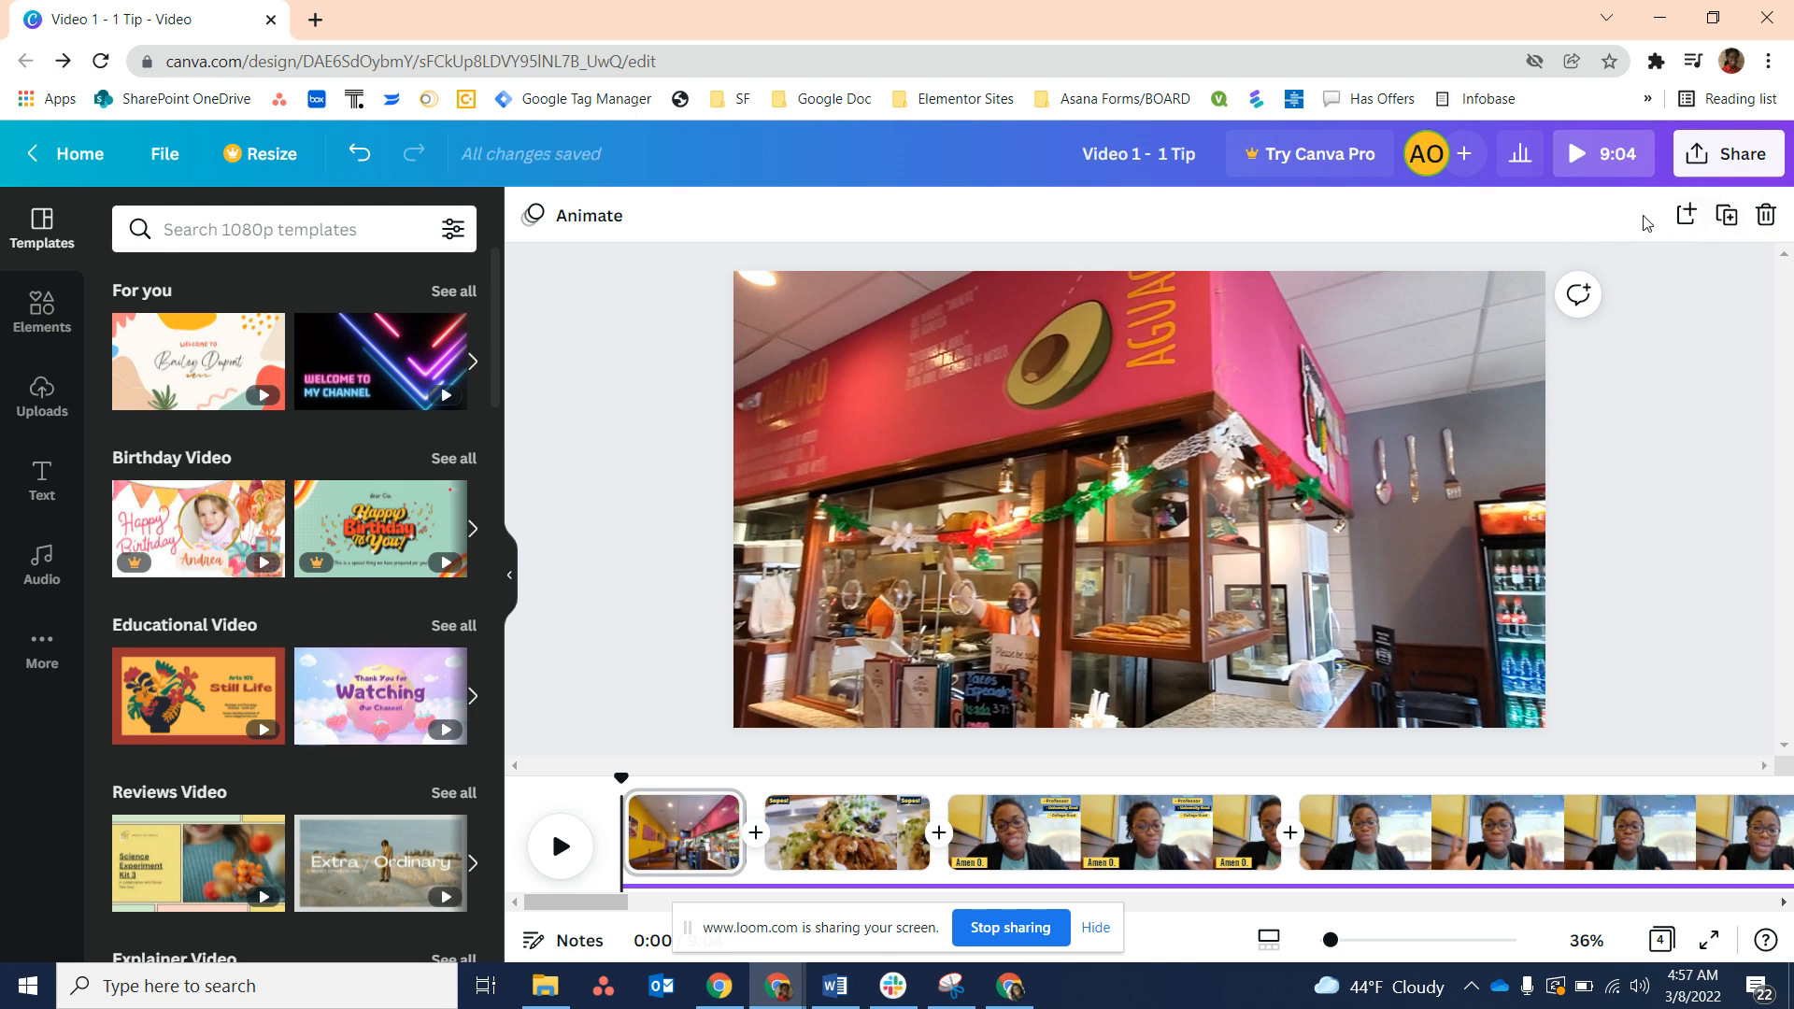
{"action": "mouse_move", "coordinate": [1521, 233]}
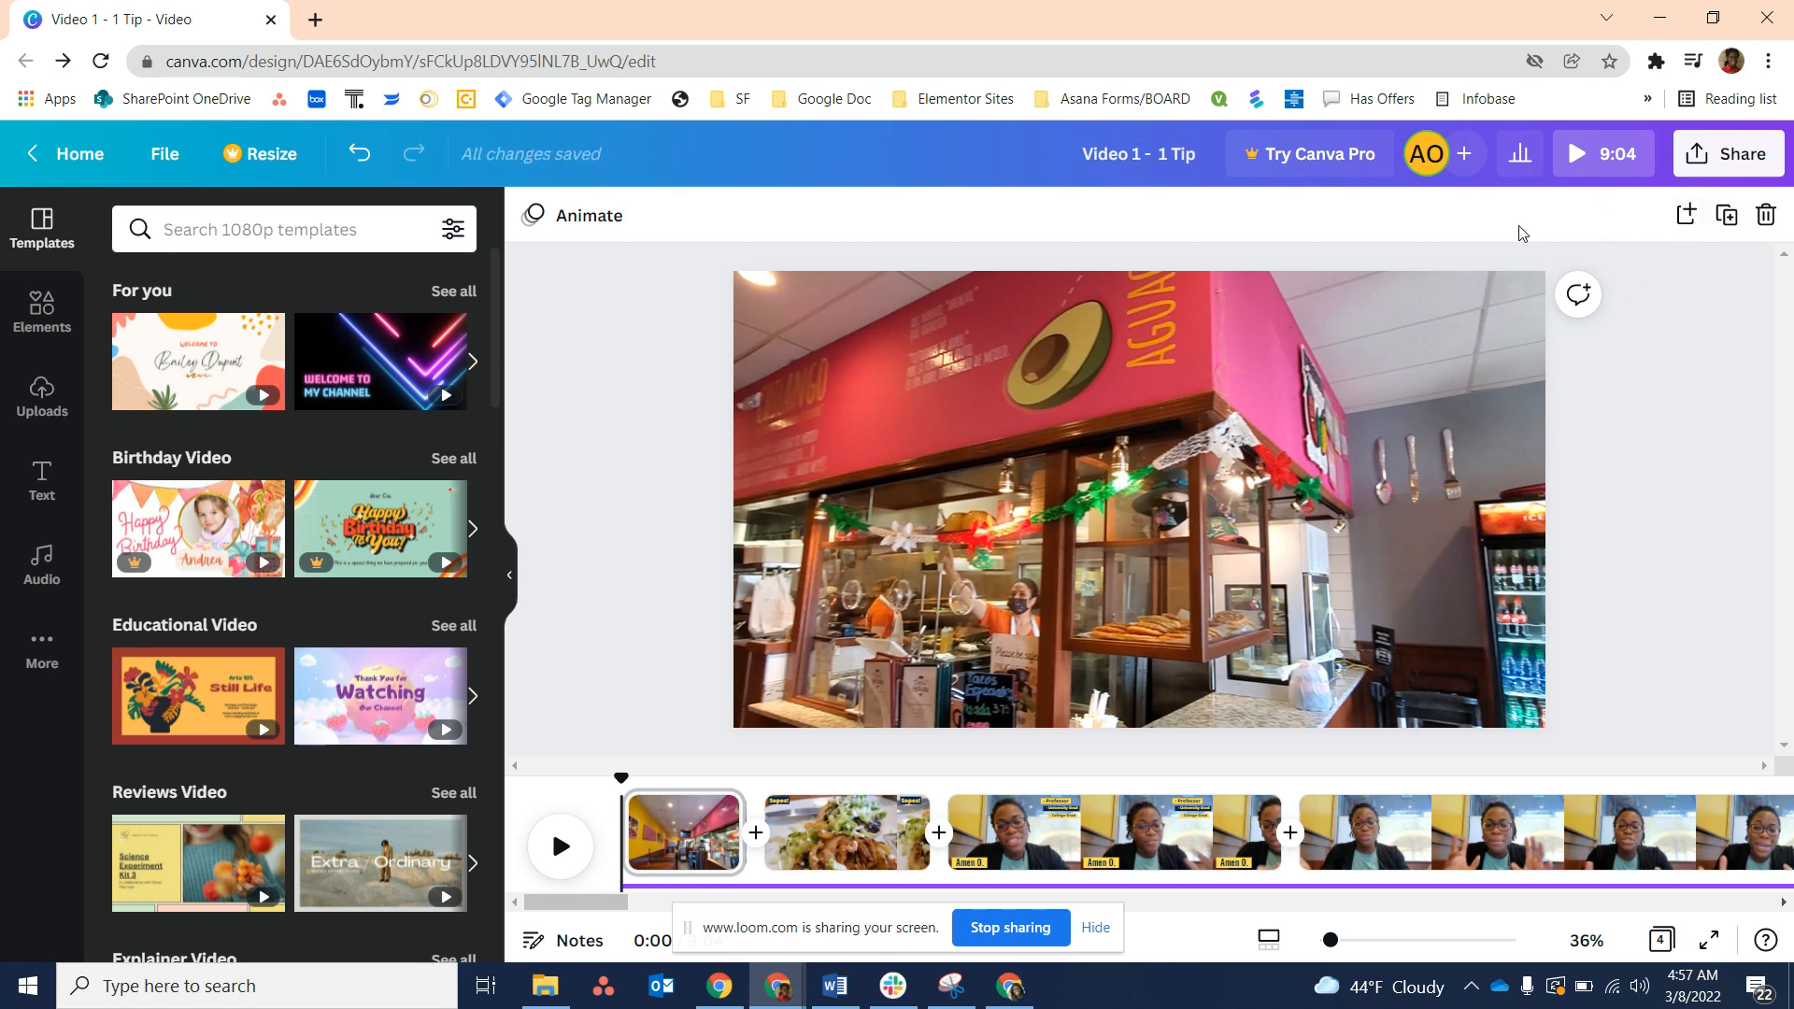
Select the restaurant clip on the timeline and return playback to the start of the video
{"action": "left_click", "coordinate": [846, 832]}
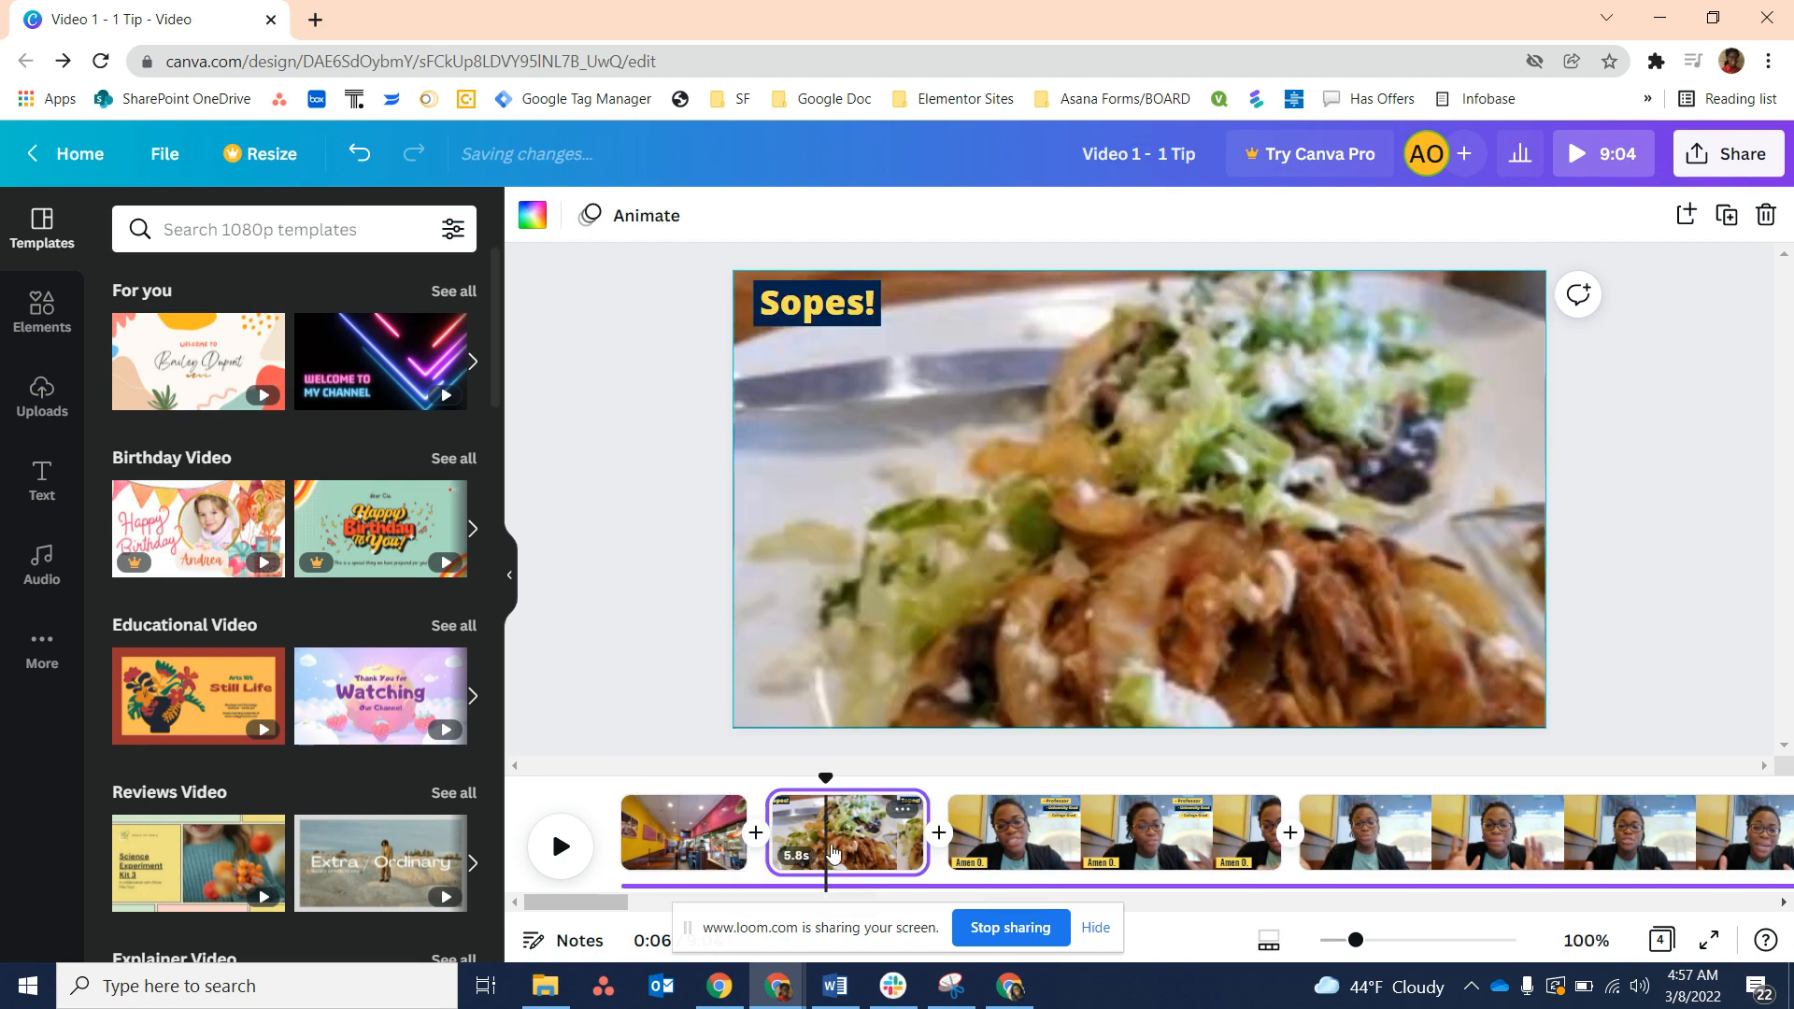
{"action": "left_click", "coordinate": [684, 831]}
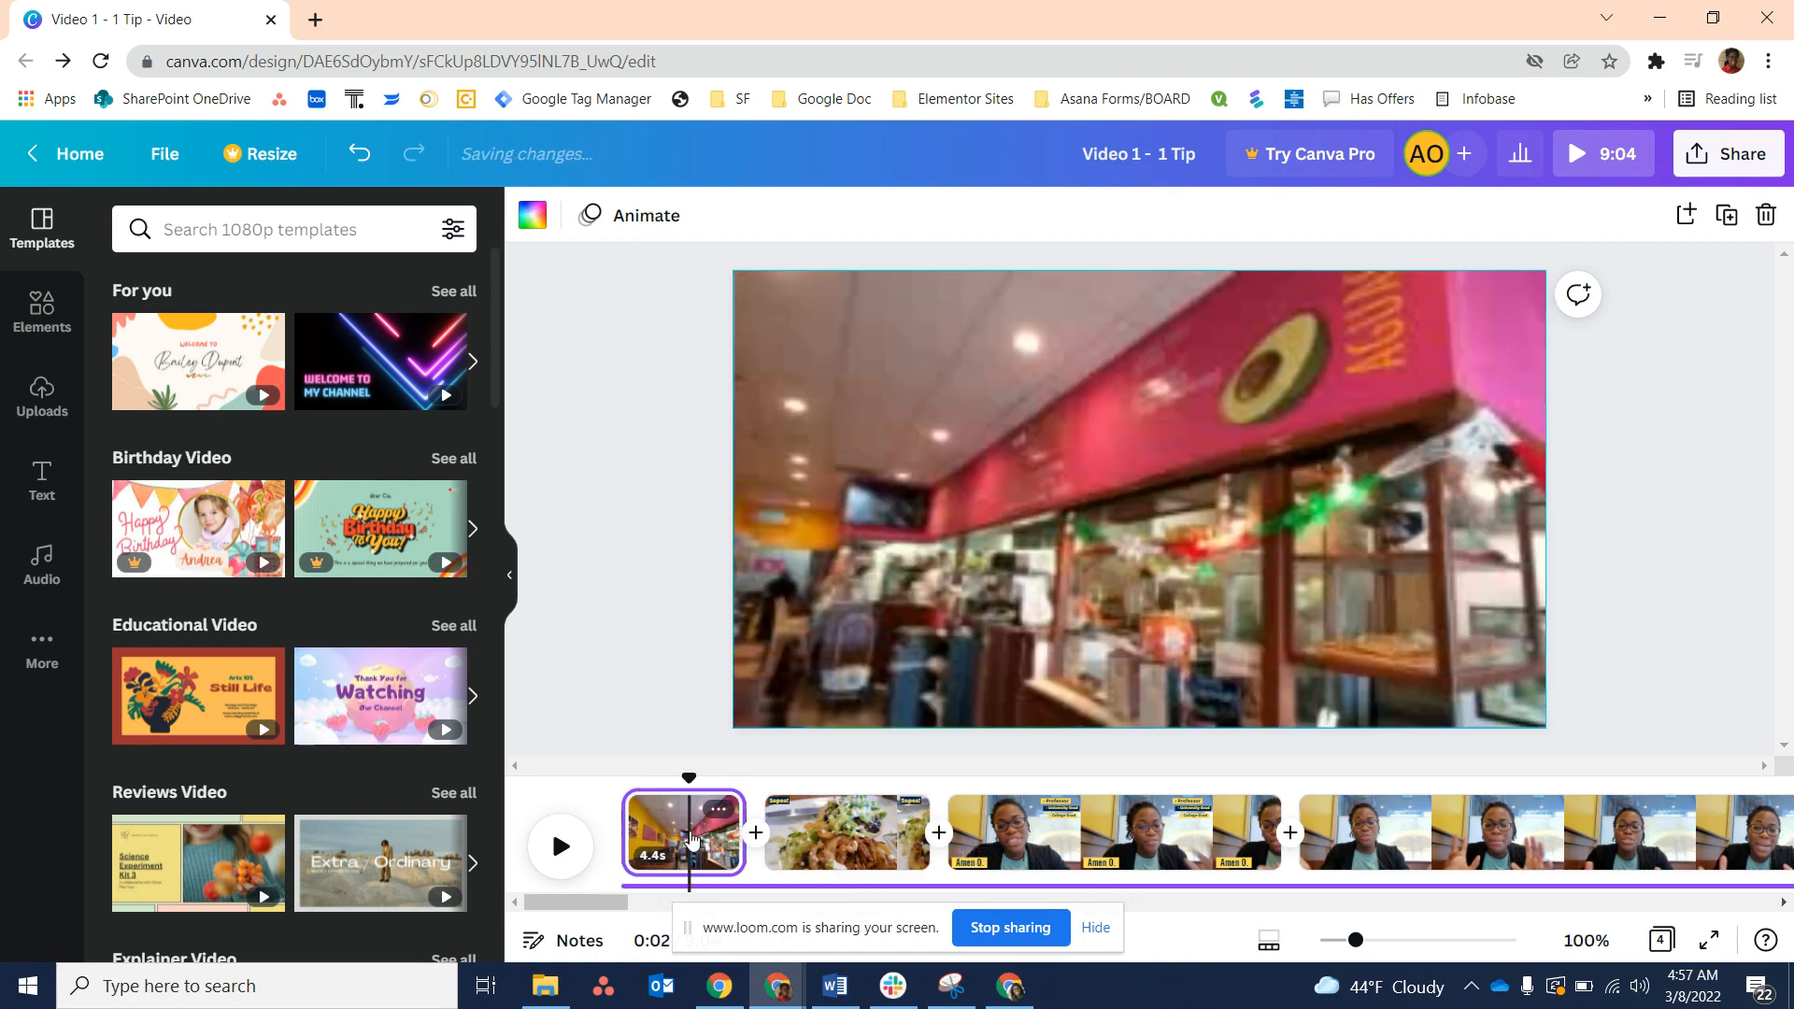
{"action": "left_click", "coordinate": [715, 815]}
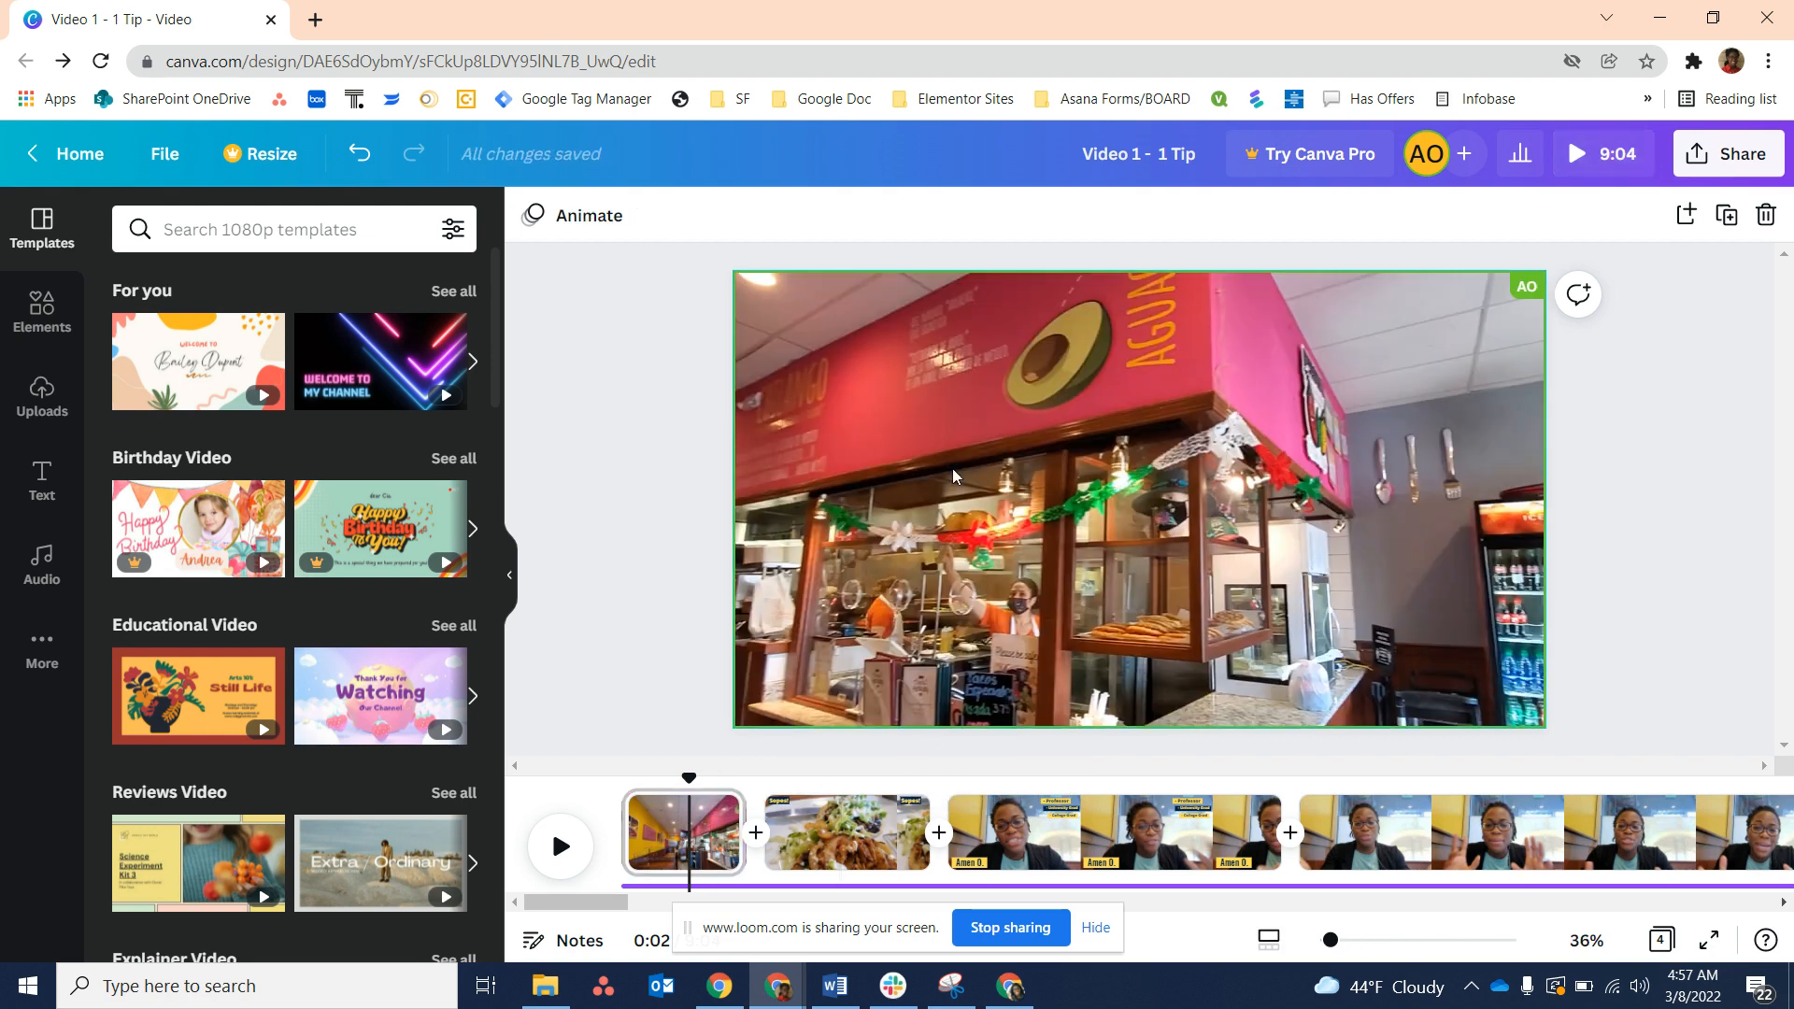
{"action": "left_click", "coordinate": [1138, 497]}
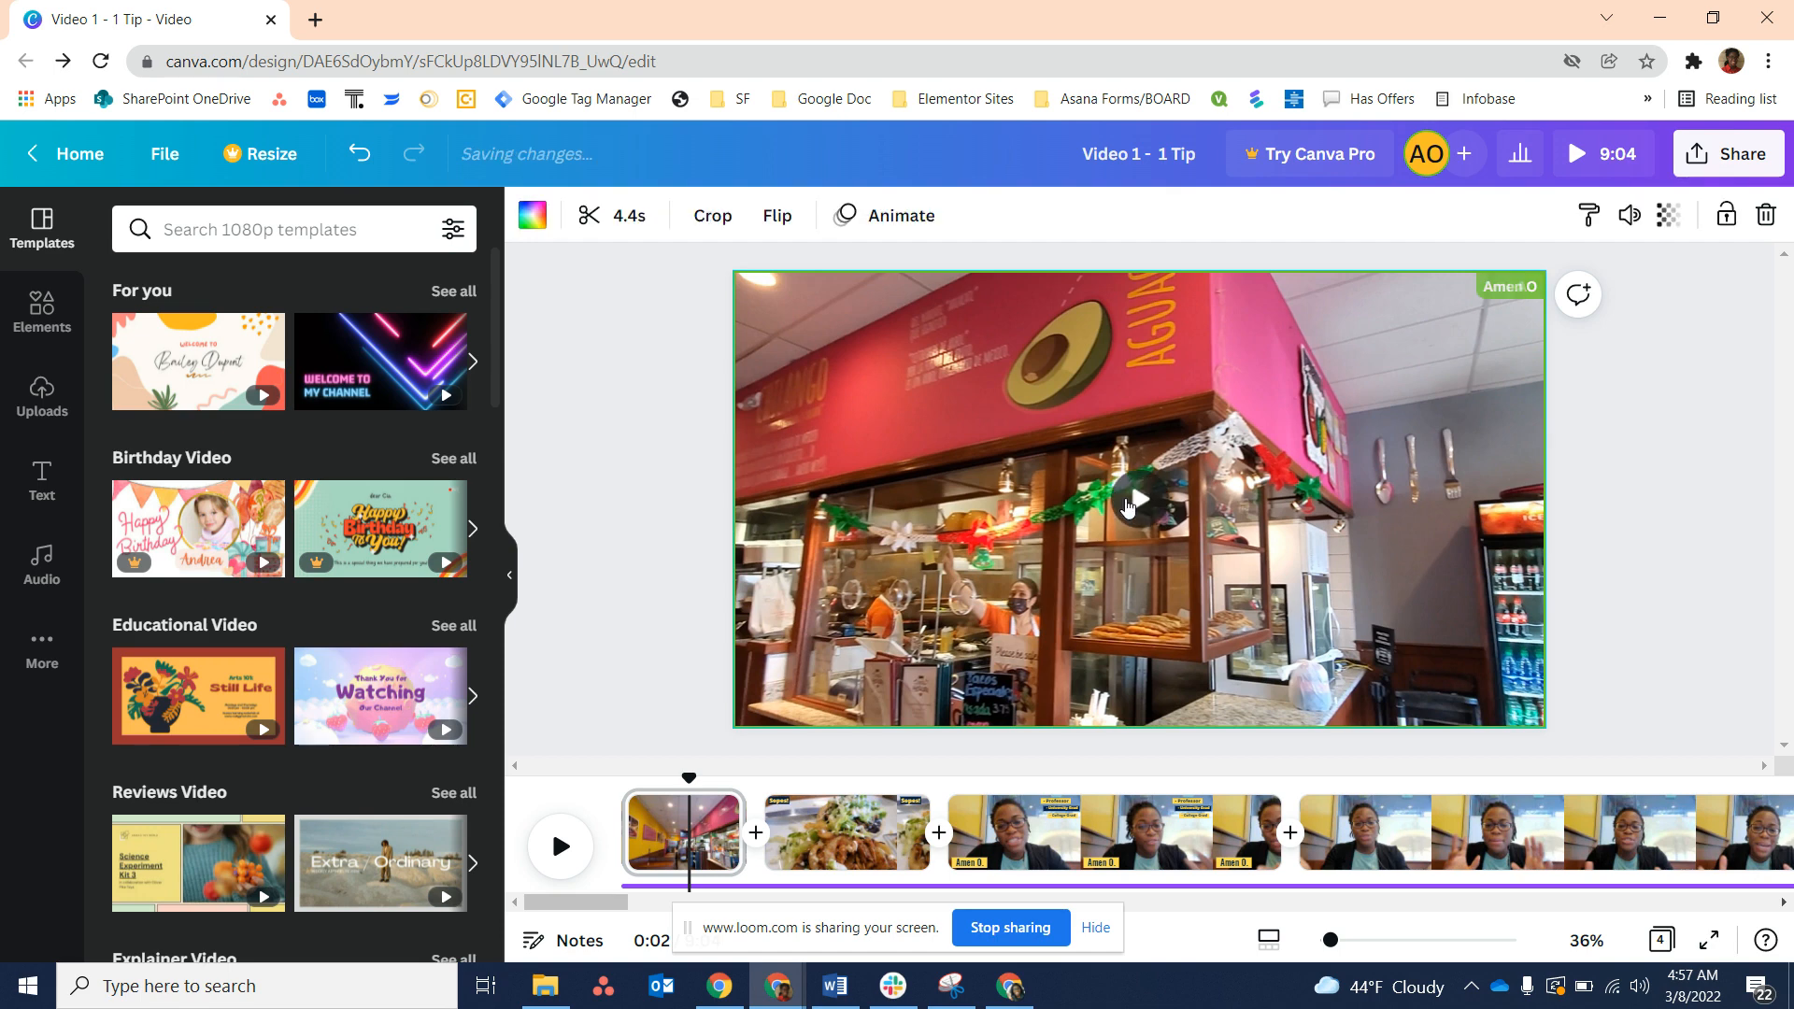
{"action": "mouse_move", "coordinate": [1618, 278]}
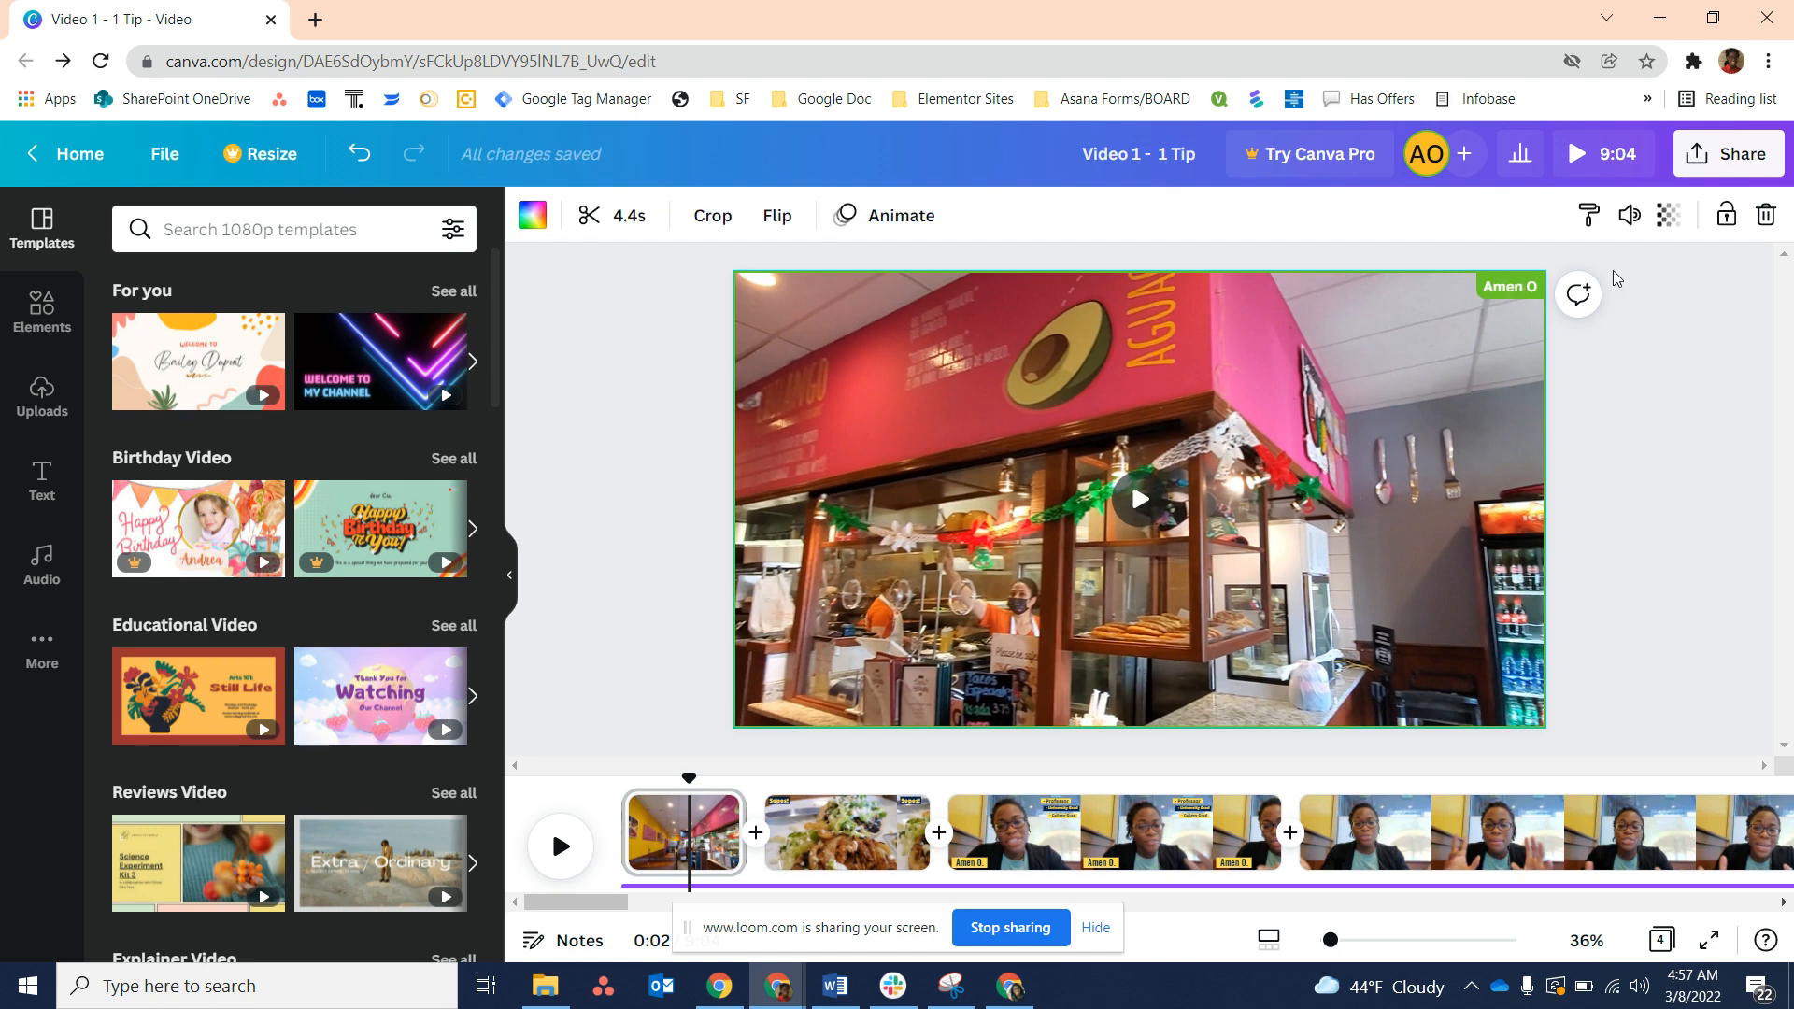
{"action": "left_click", "coordinate": [1630, 215]}
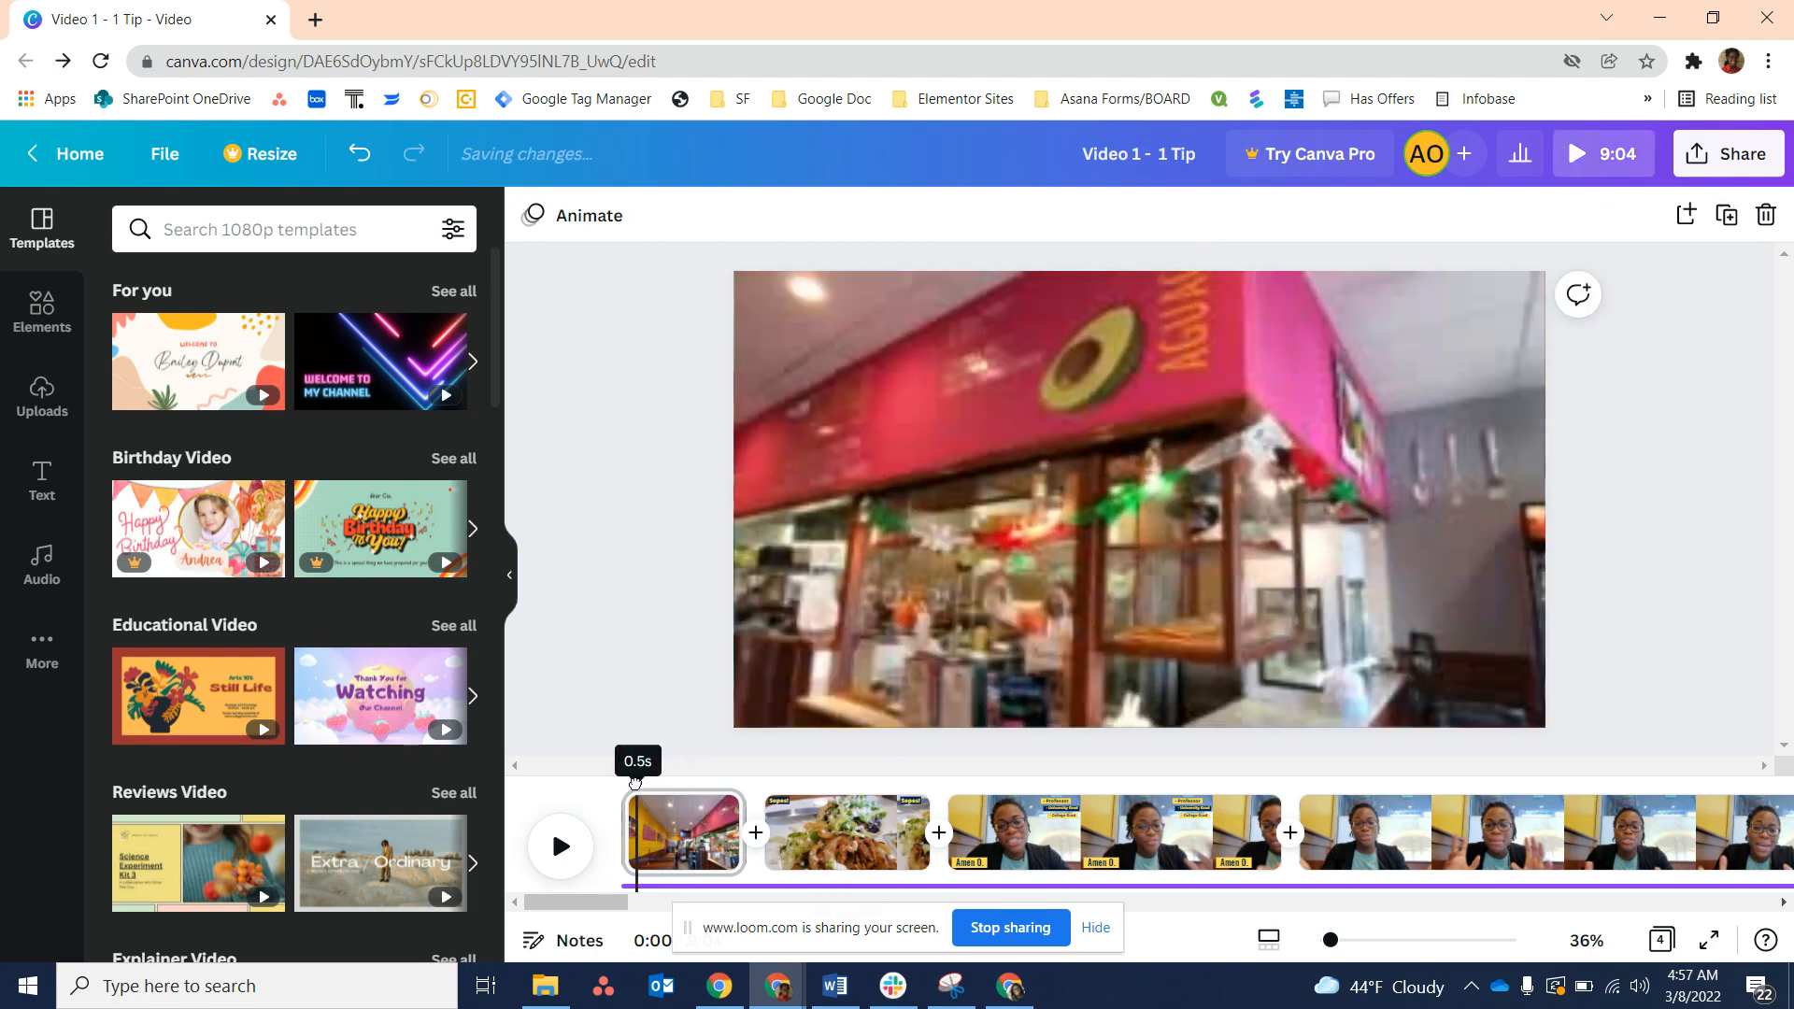
Play the video, then set the Sopes food clip's volume to 0 to mute it
{"action": "left_click", "coordinate": [559, 847]}
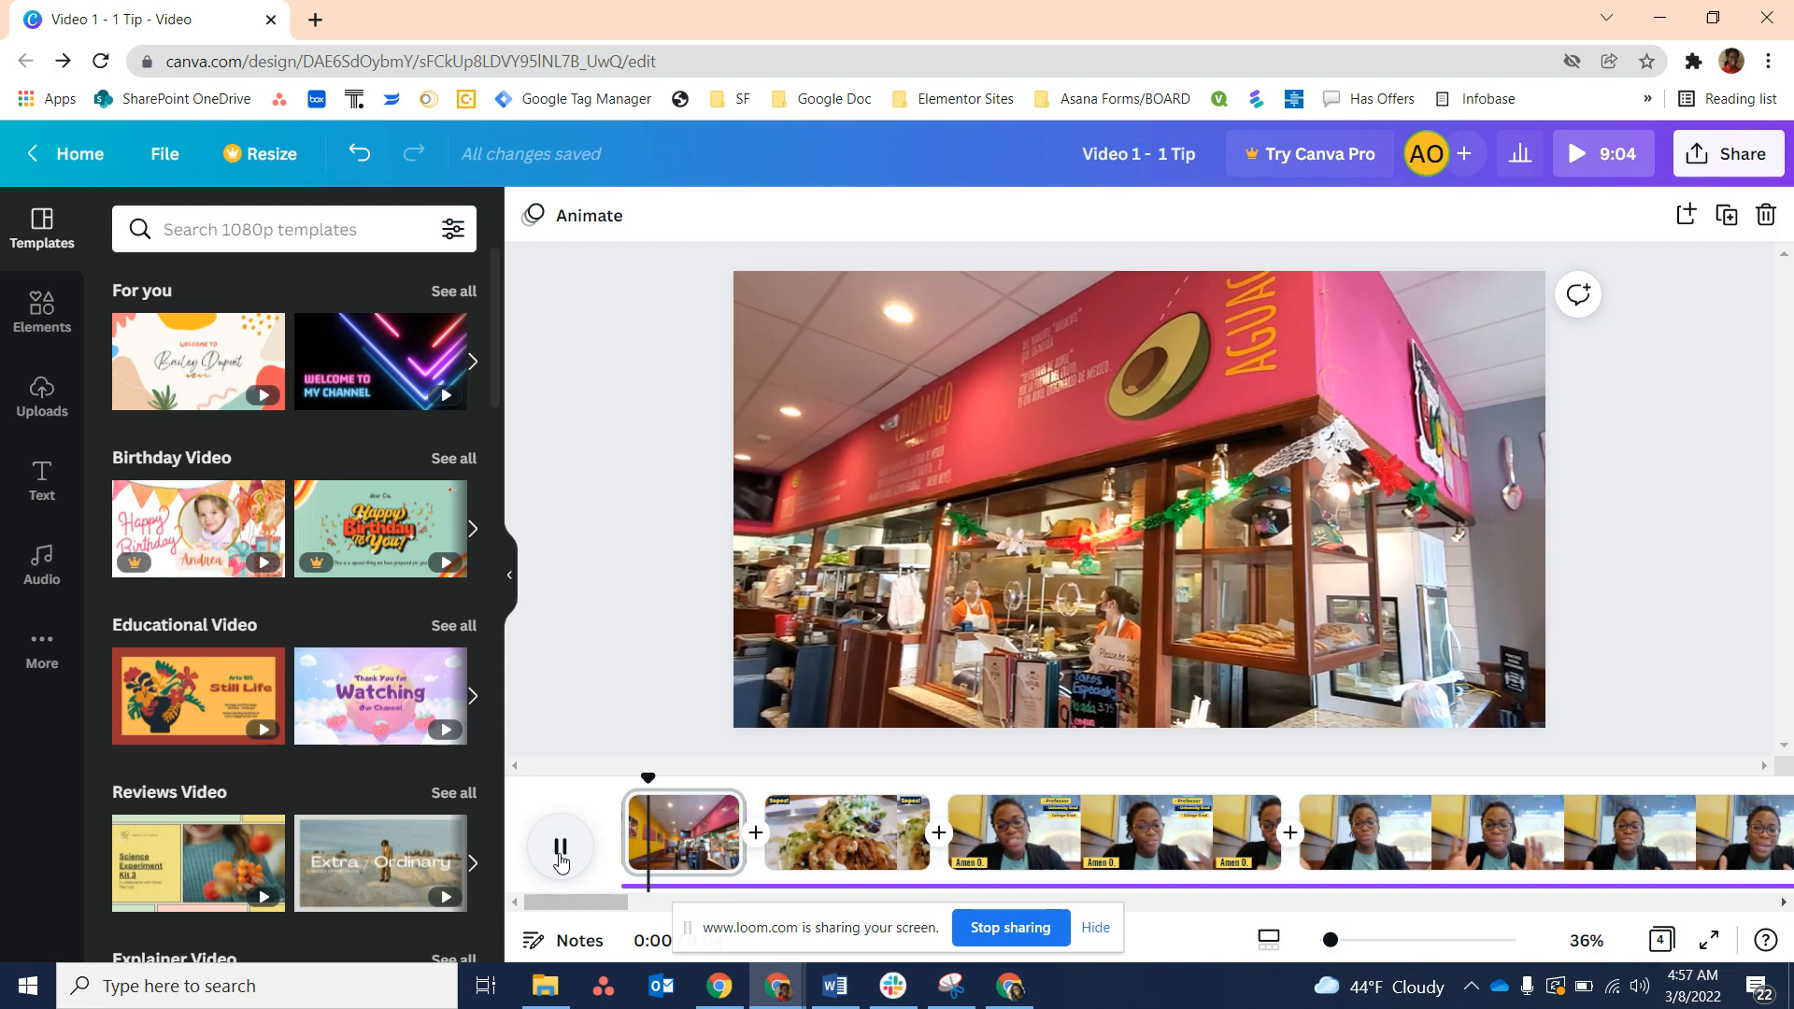
{"action": "left_click", "coordinate": [560, 848]}
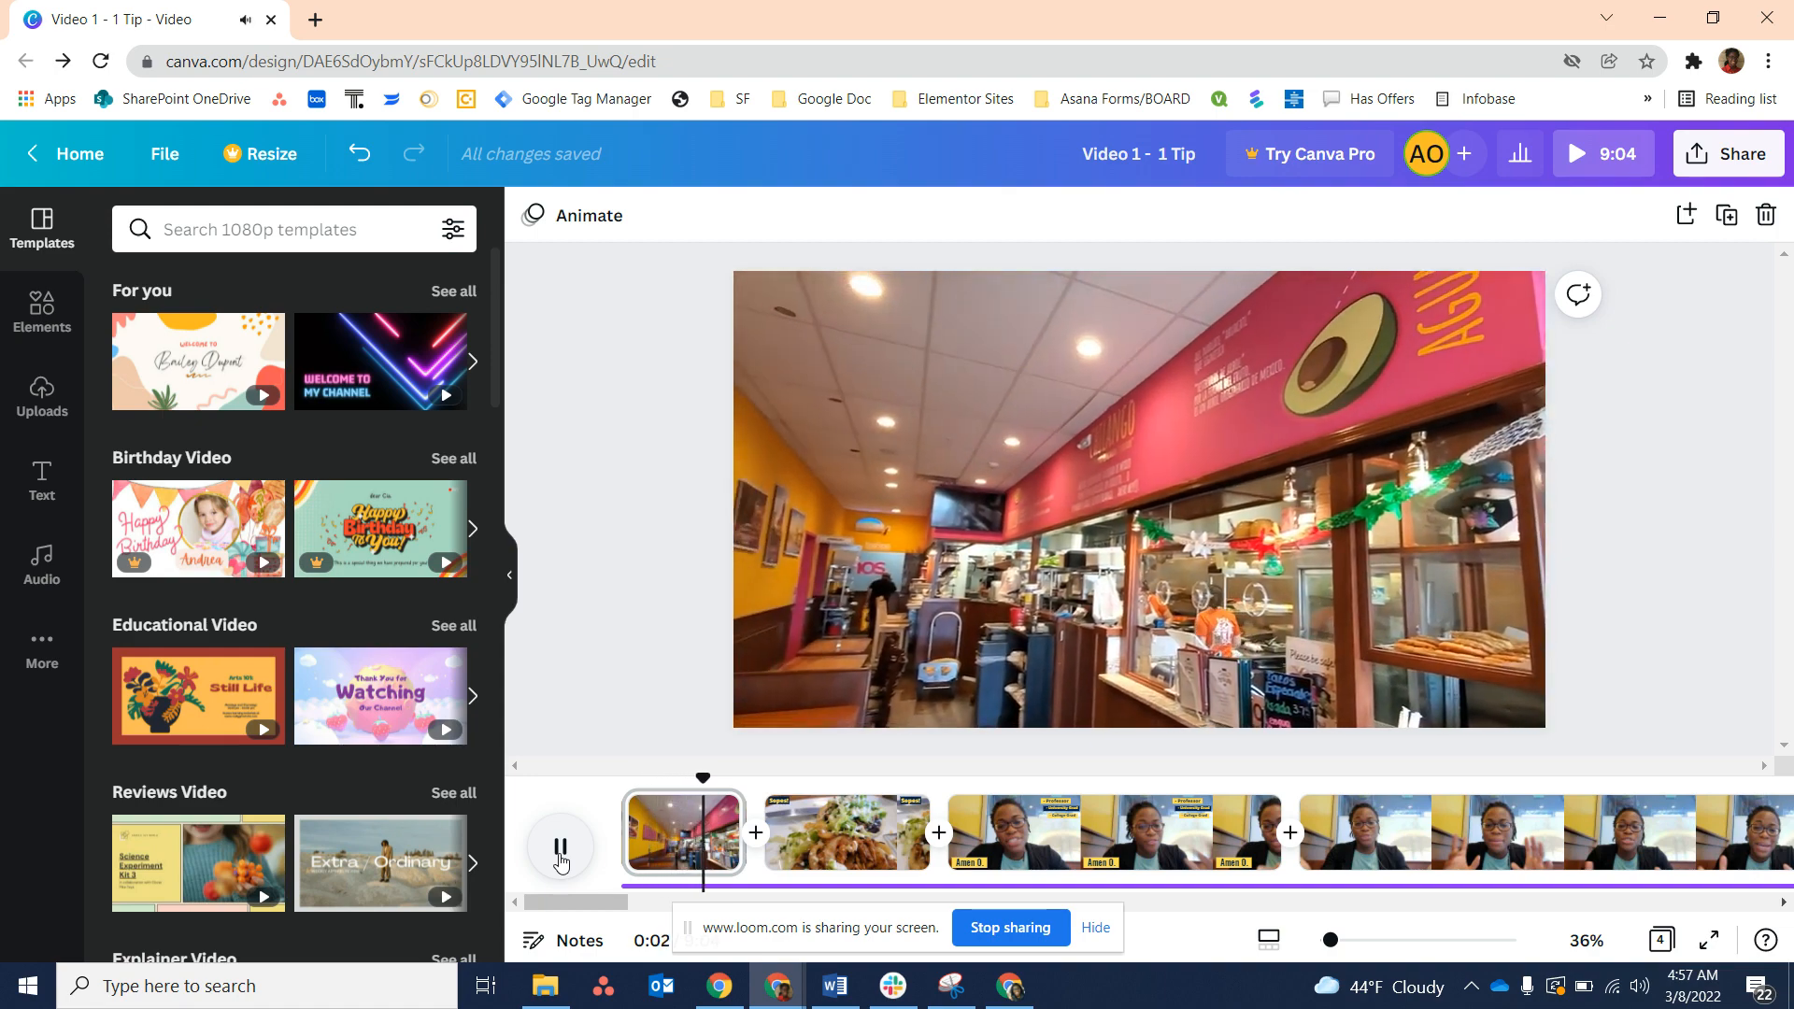
{"action": "left_click", "coordinate": [560, 847]}
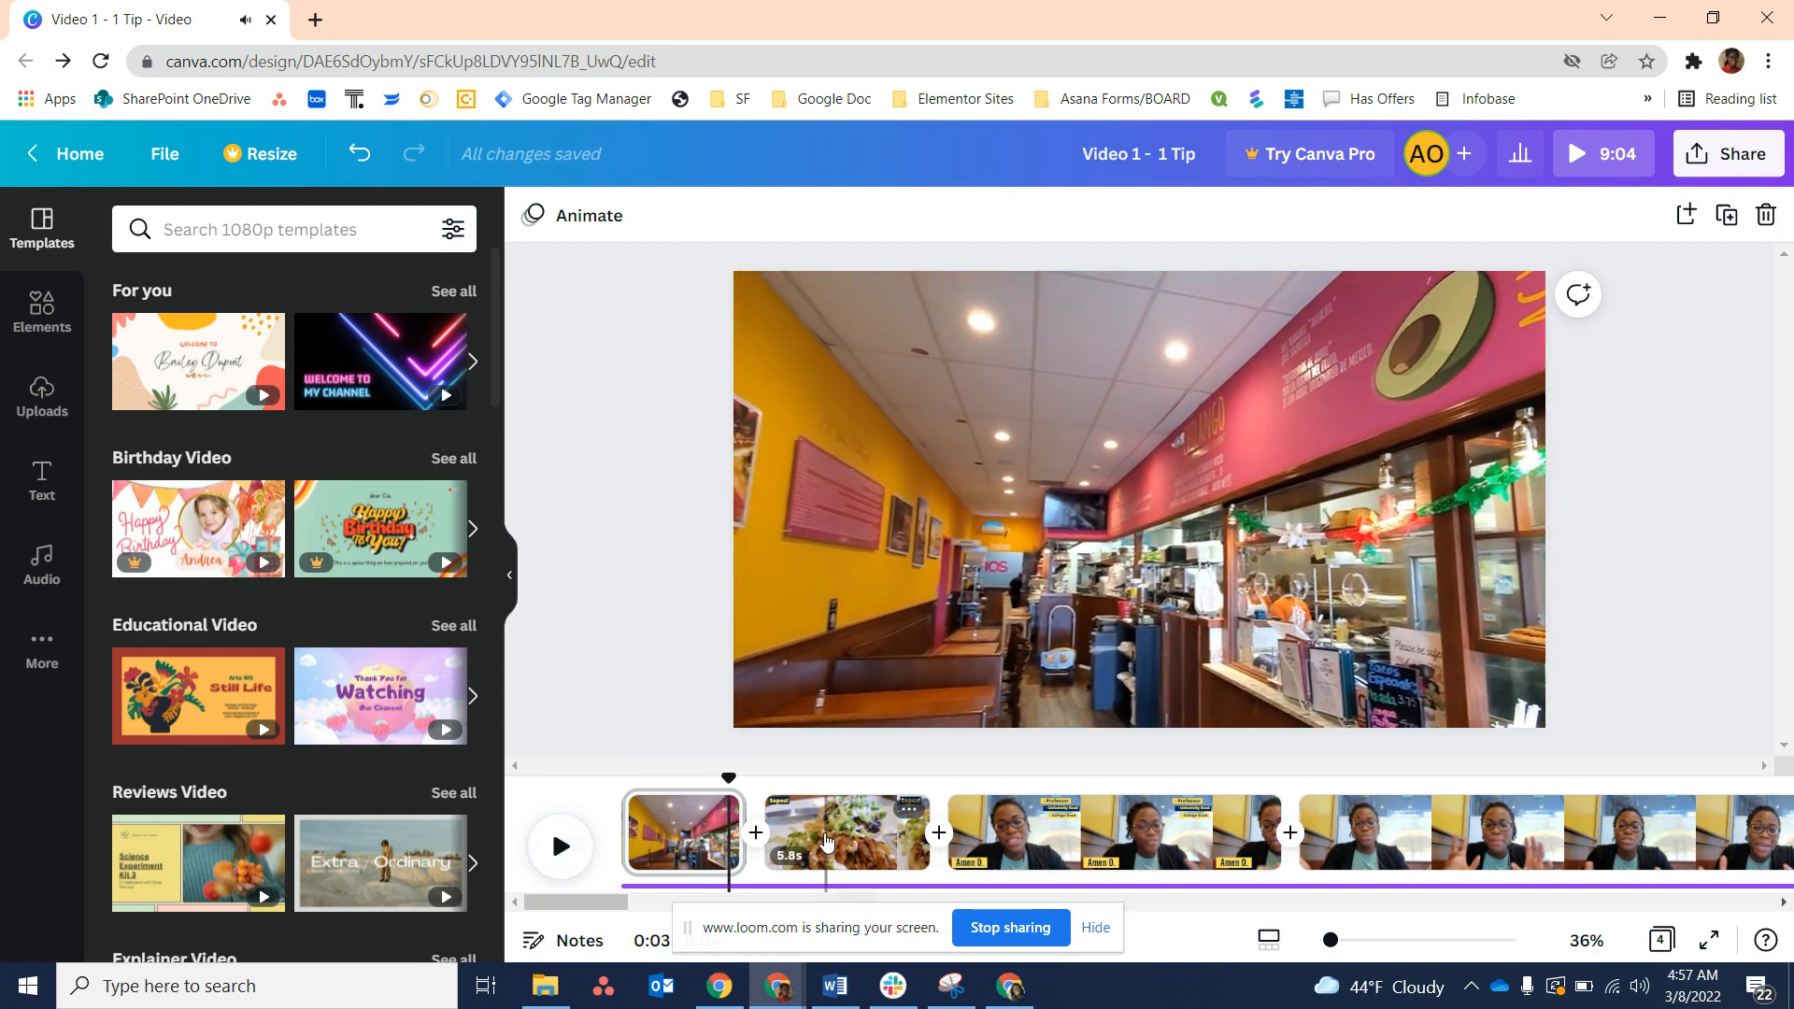
{"action": "left_click", "coordinate": [847, 833]}
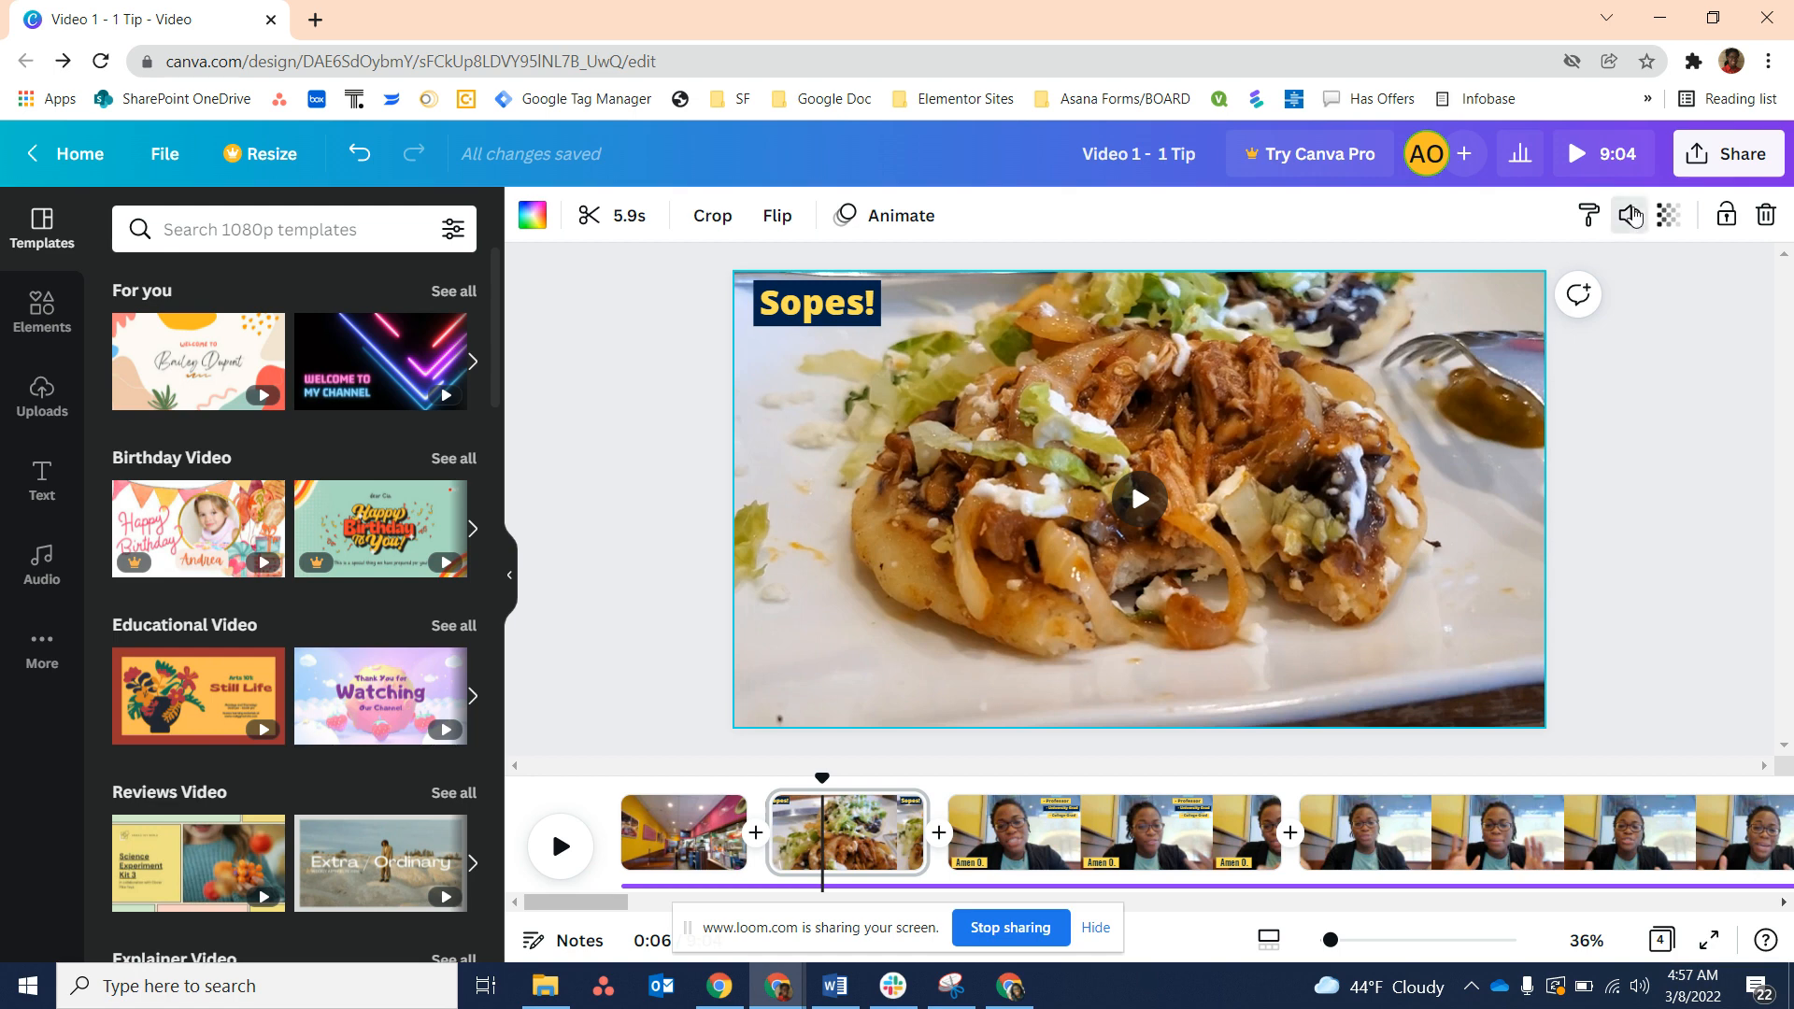
{"action": "left_click", "coordinate": [1630, 215]}
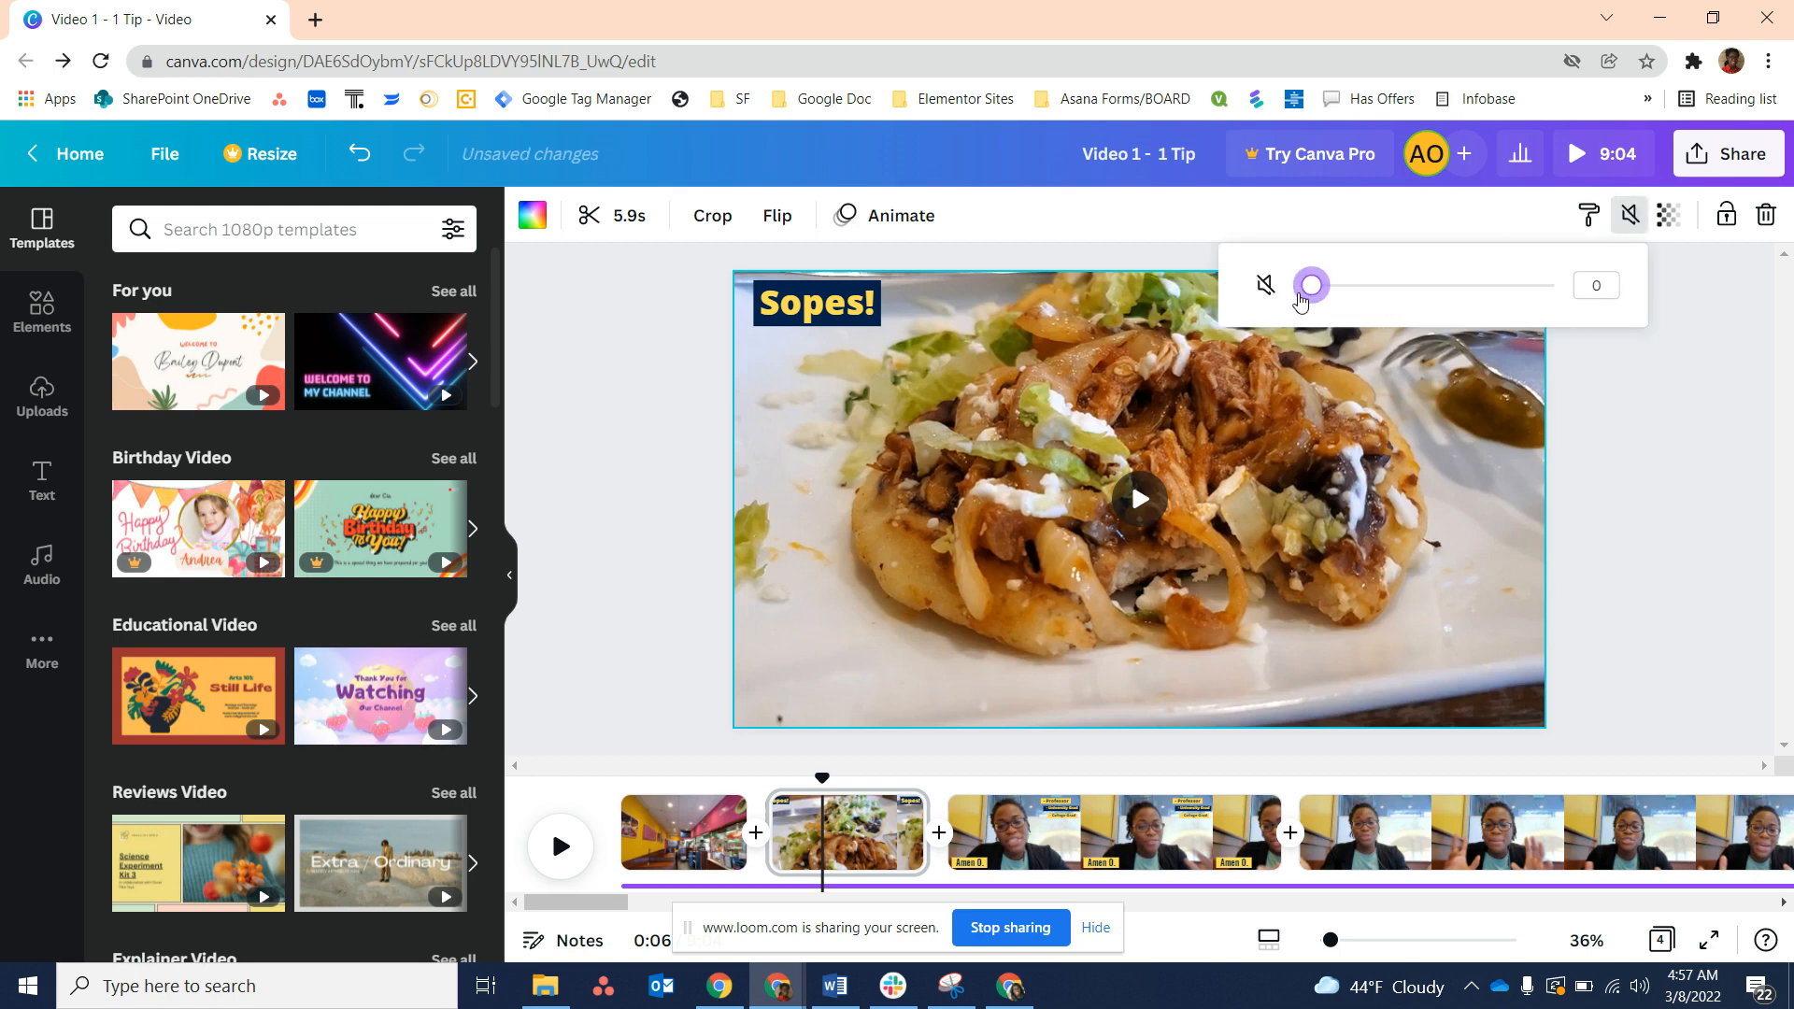
{"action": "left_click", "coordinate": [682, 832]}
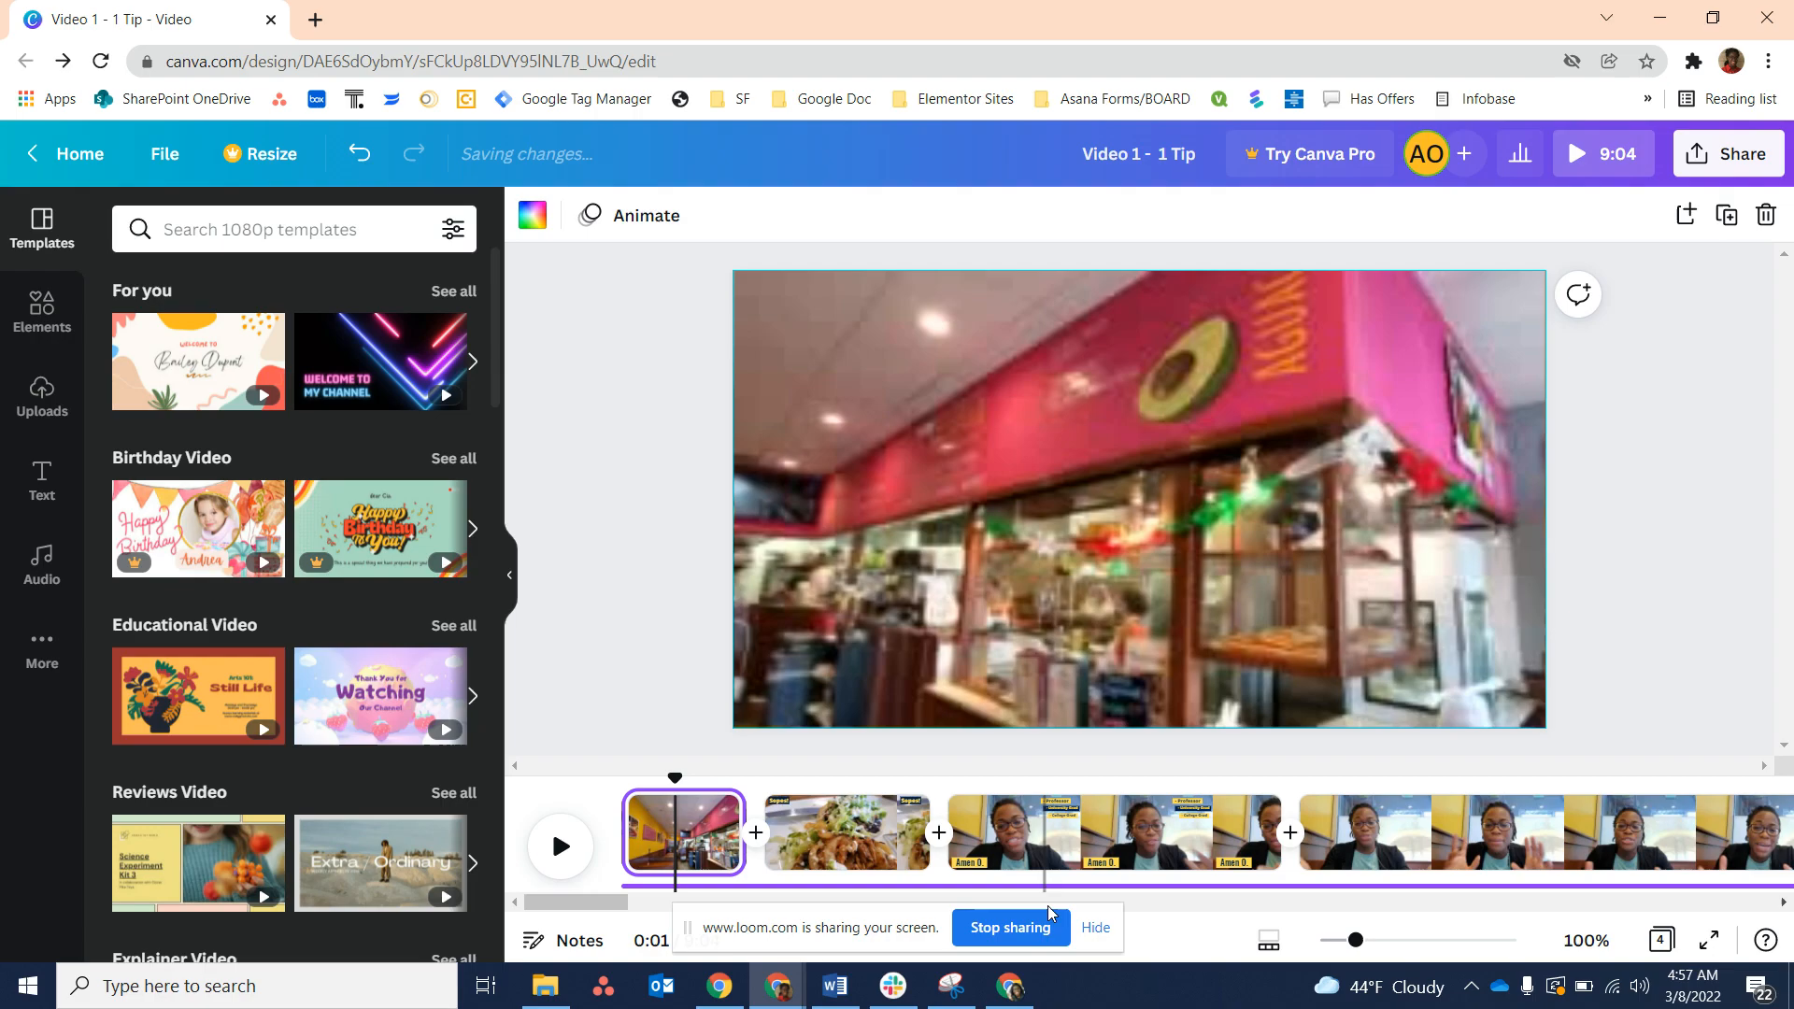